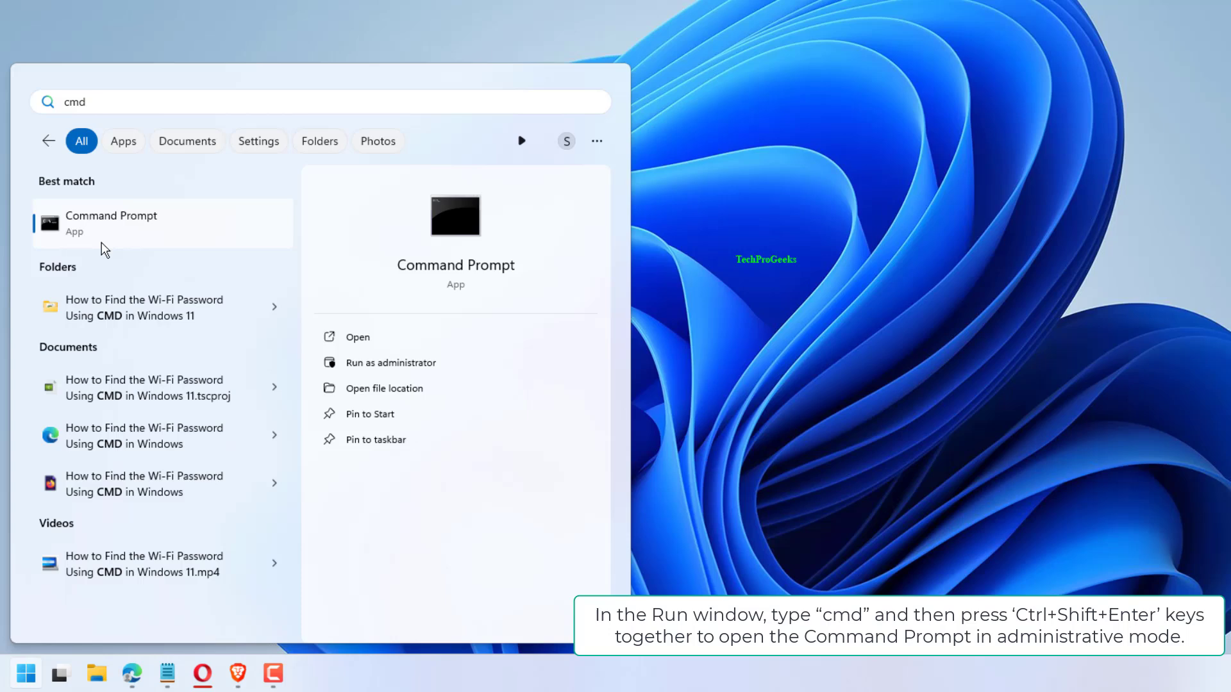
# Run the Command Prompt search result as administrator
pyautogui.rightClick(109, 223)
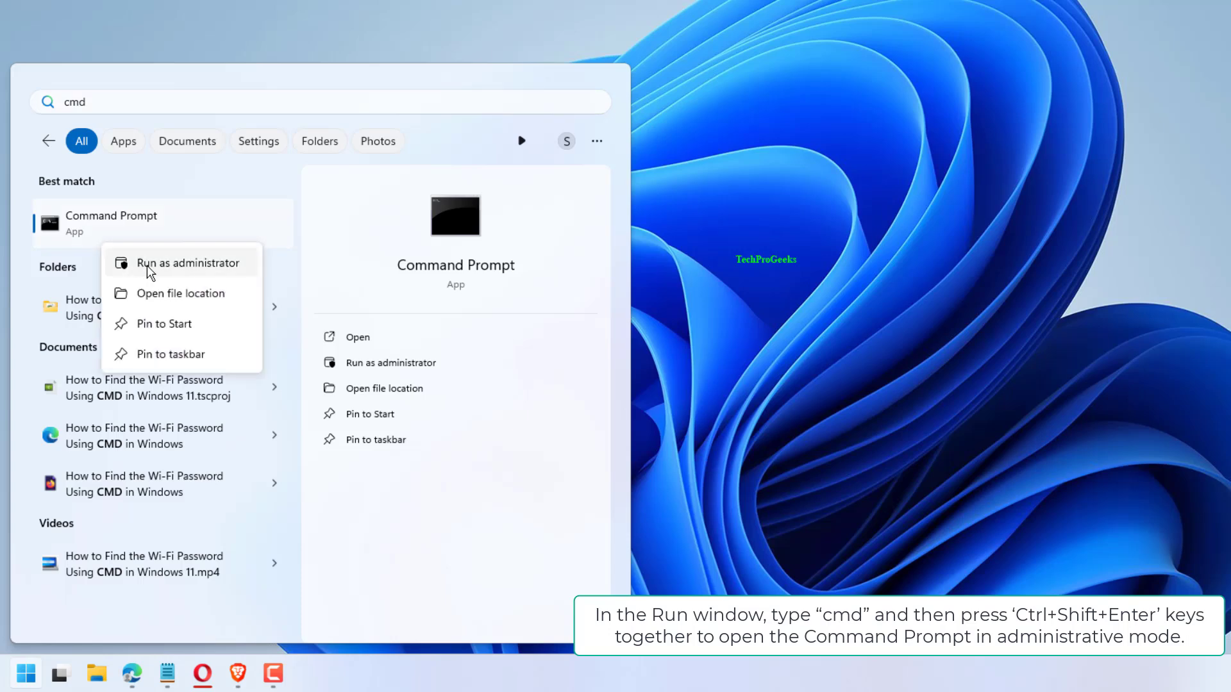
pyautogui.click(189, 263)
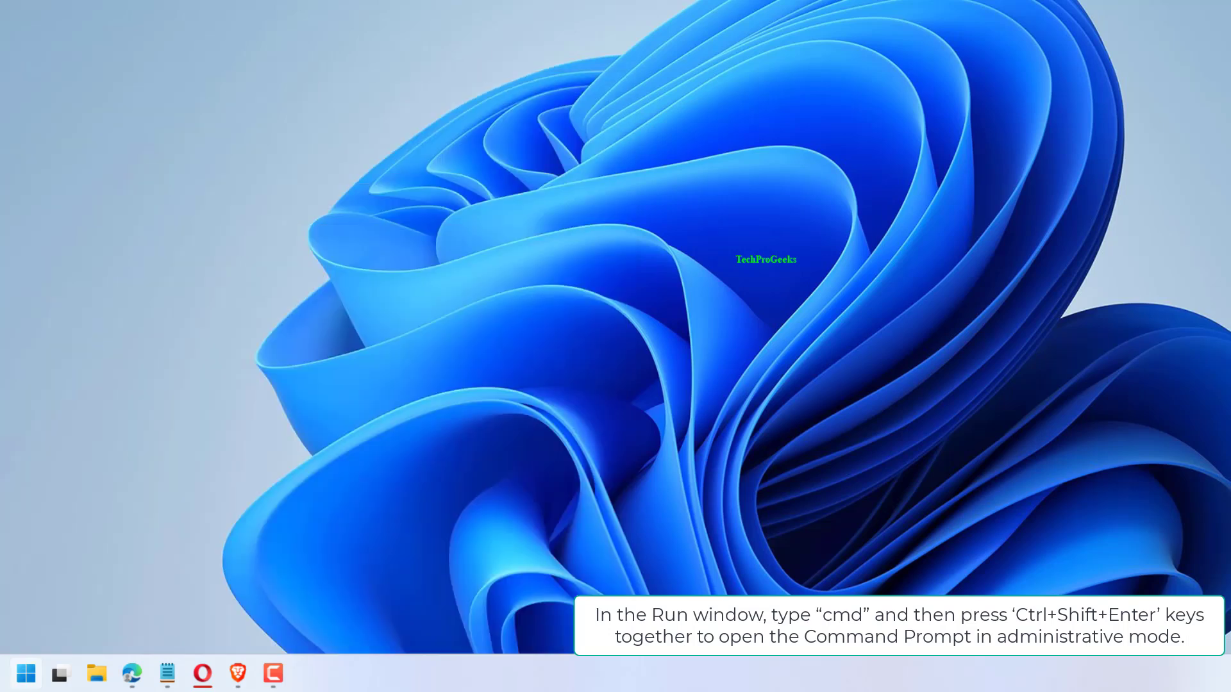
# Run the netsh winsock and IP reset commands in the elevated Command Prompt
pyautogui.press('ctrl+shift+enter')
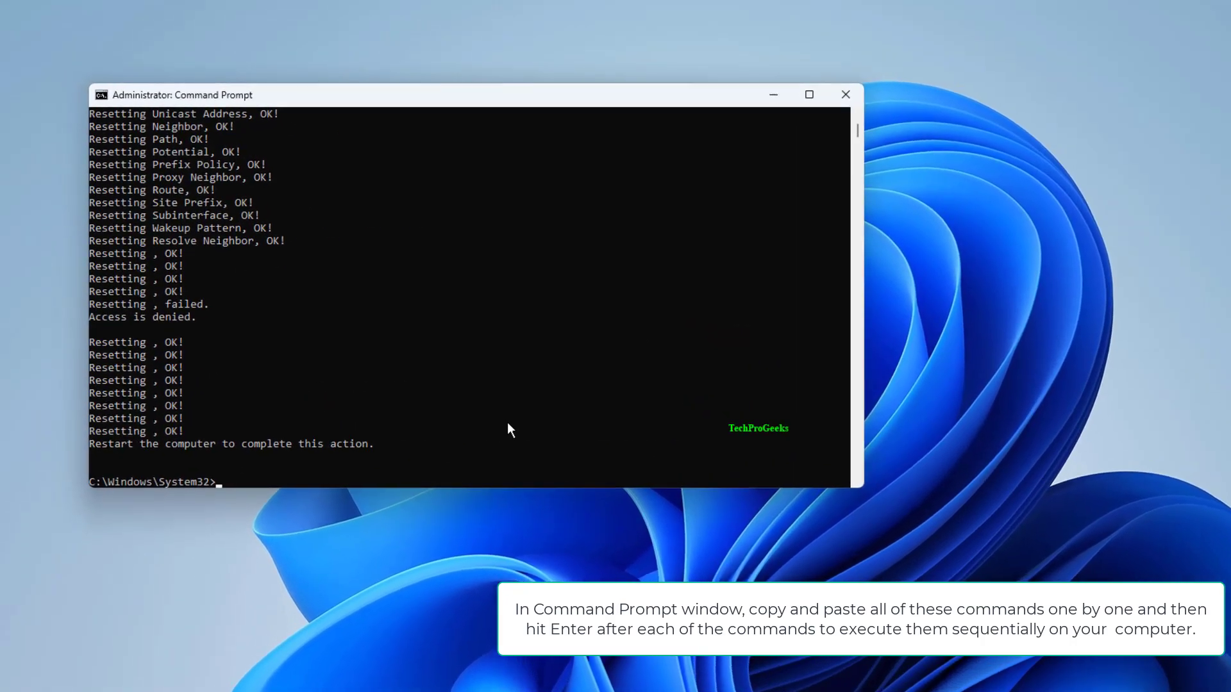
pyautogui.click(19, 677)
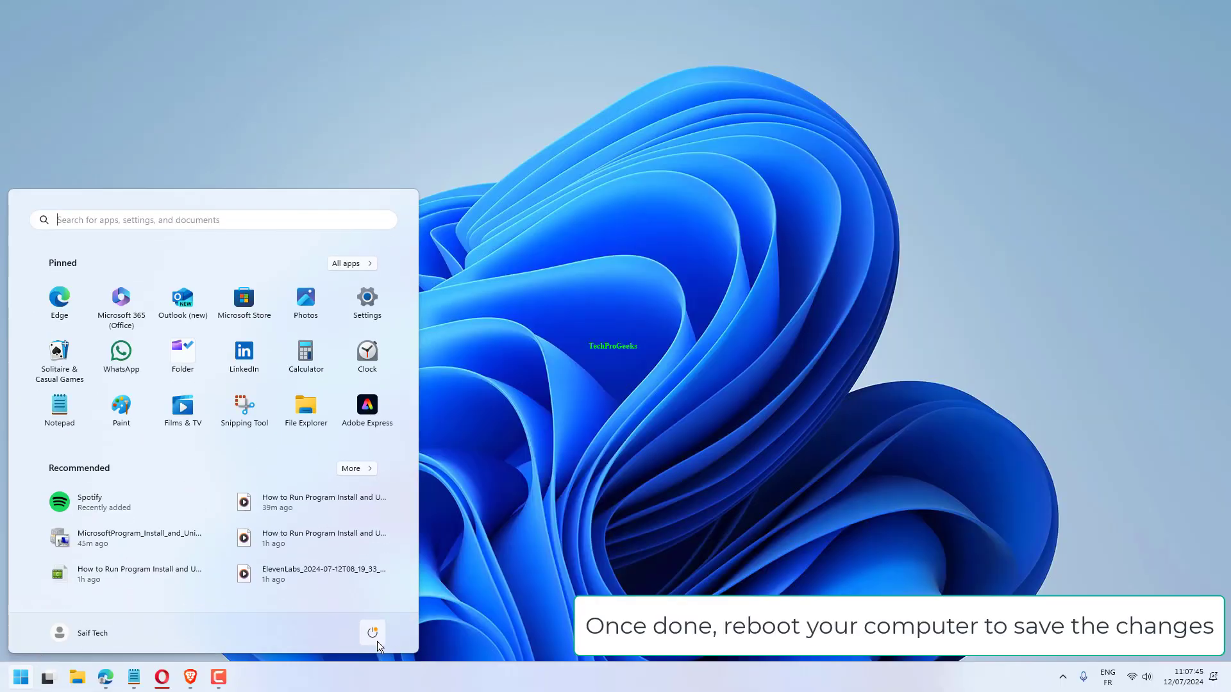
# Bring up the Start menu power options to restart the computer
pyautogui.click(371, 633)
pyautogui.write('ncpa.cpl')
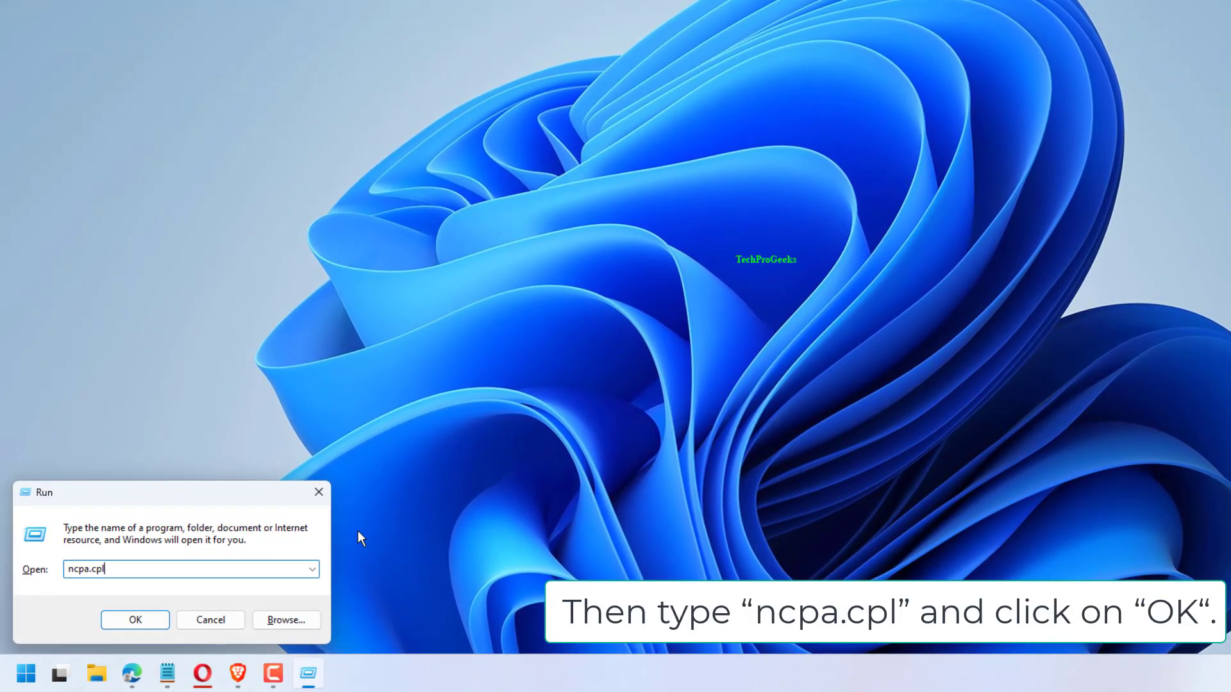
# Run ncpa.cpl to open Network Connections
pyautogui.click(134, 619)
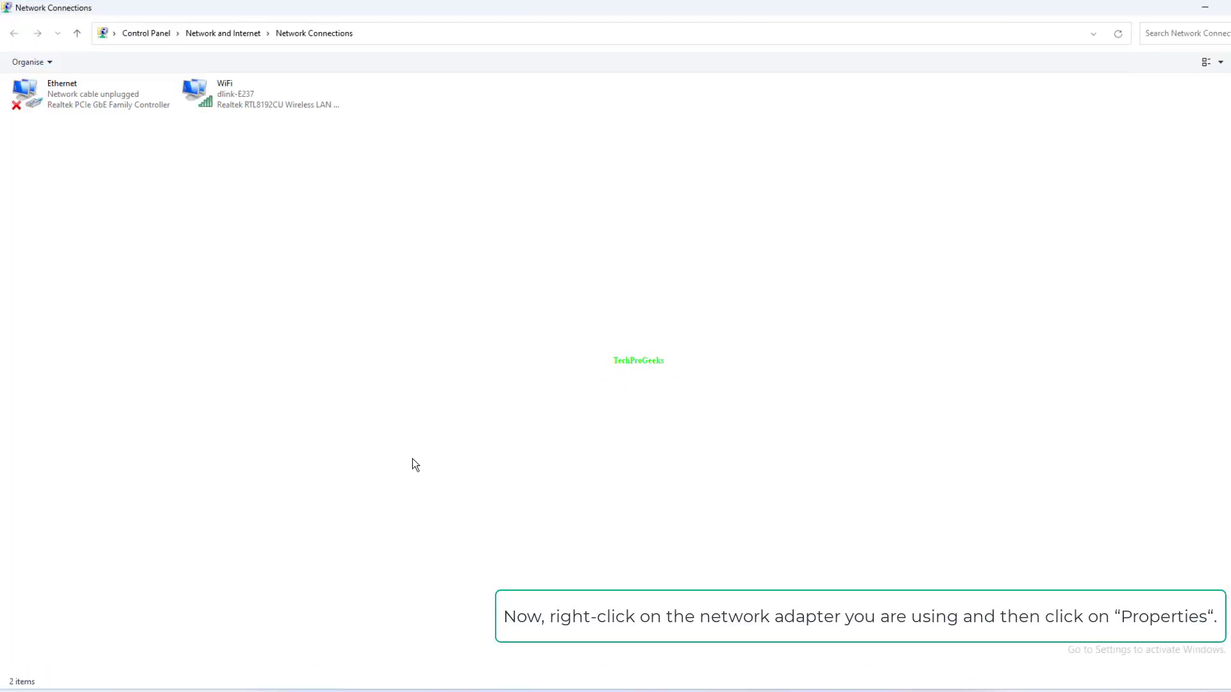
# Select the WiFi adapter and choose Properties from its context menu
pyautogui.click(275, 111)
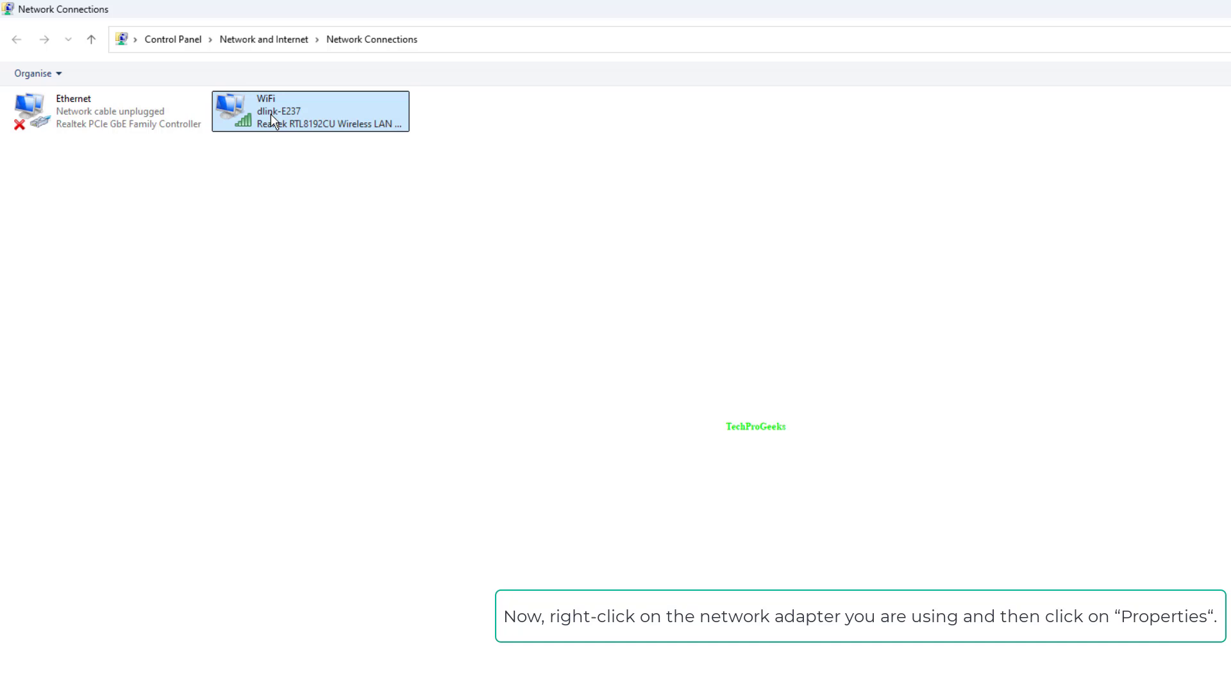
pyautogui.rightClick(270, 118)
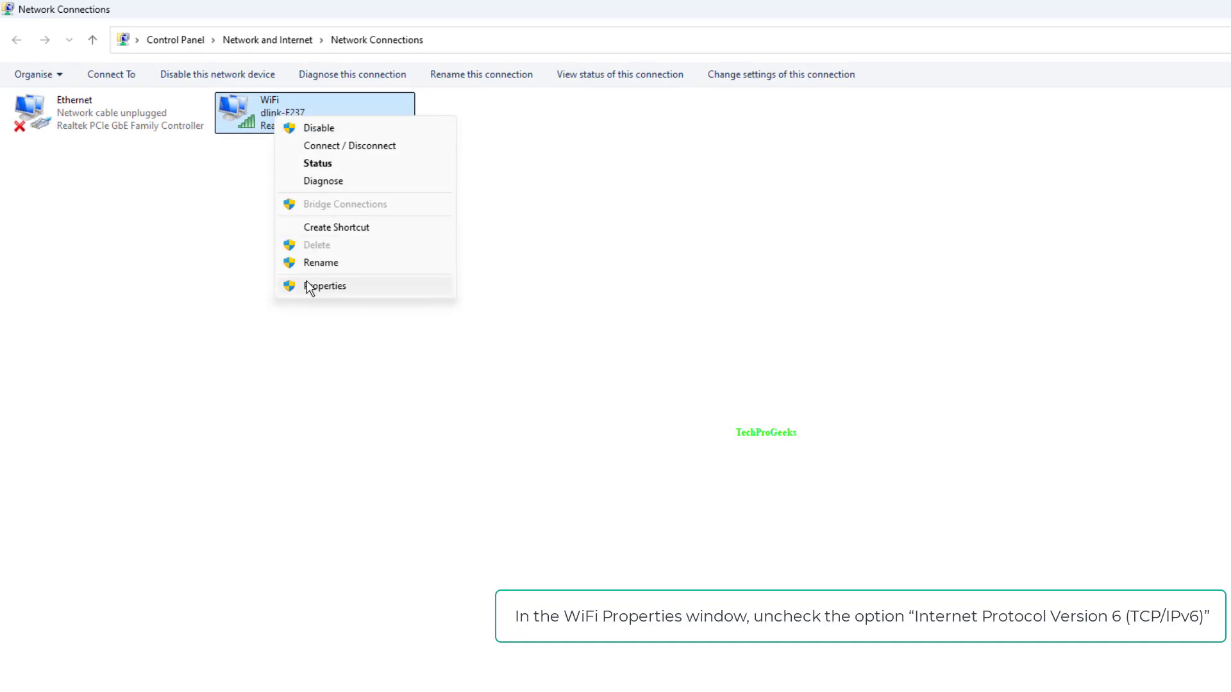
pyautogui.click(325, 284)
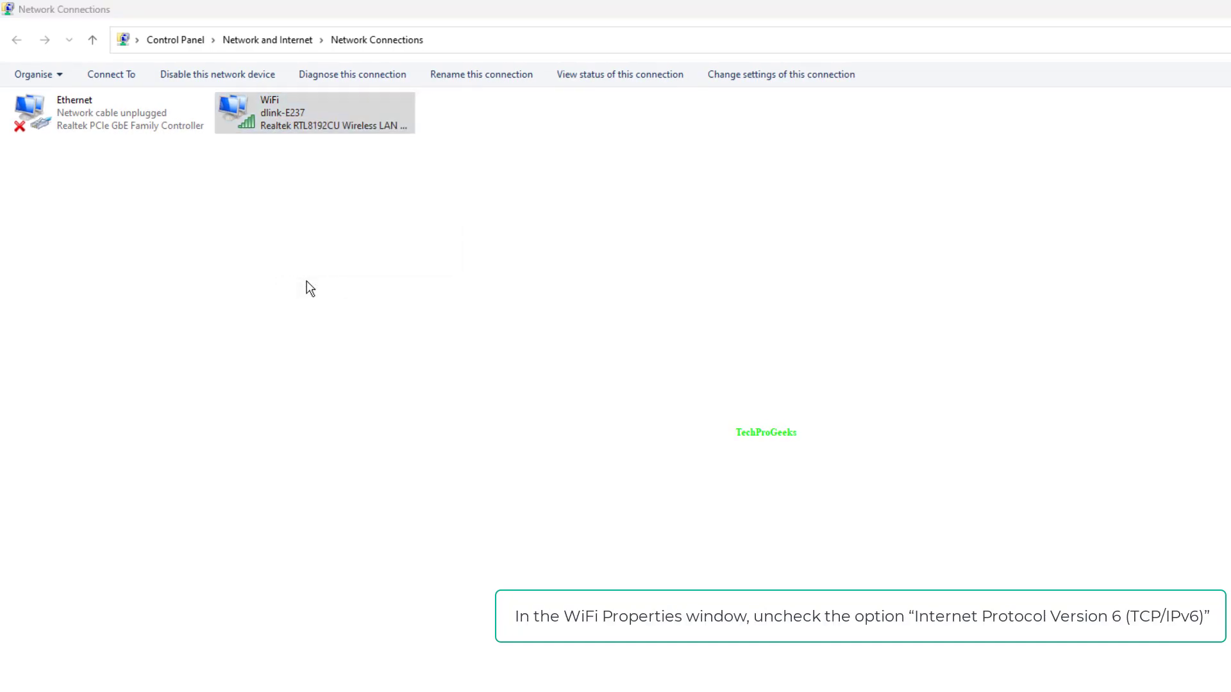
# Uncheck Internet Protocol Version 6 (TCP/IPv6) for WiFi and save with OK
pyautogui.doubleClick(314, 112)
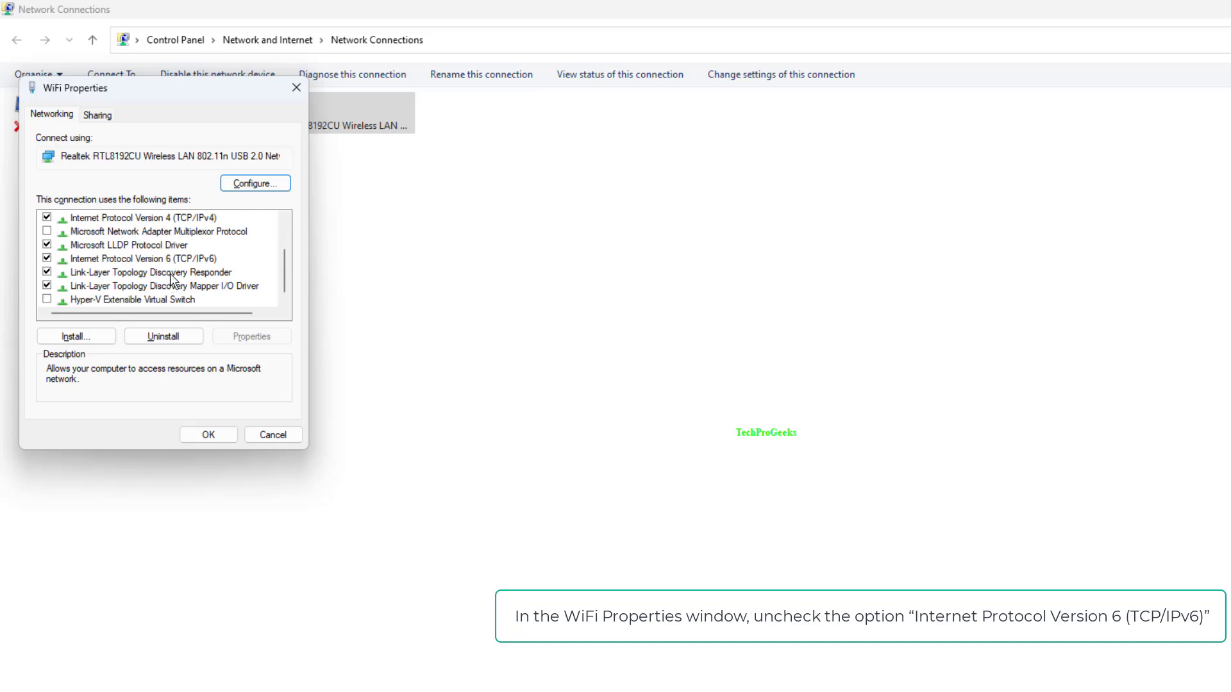
pyautogui.click(144, 259)
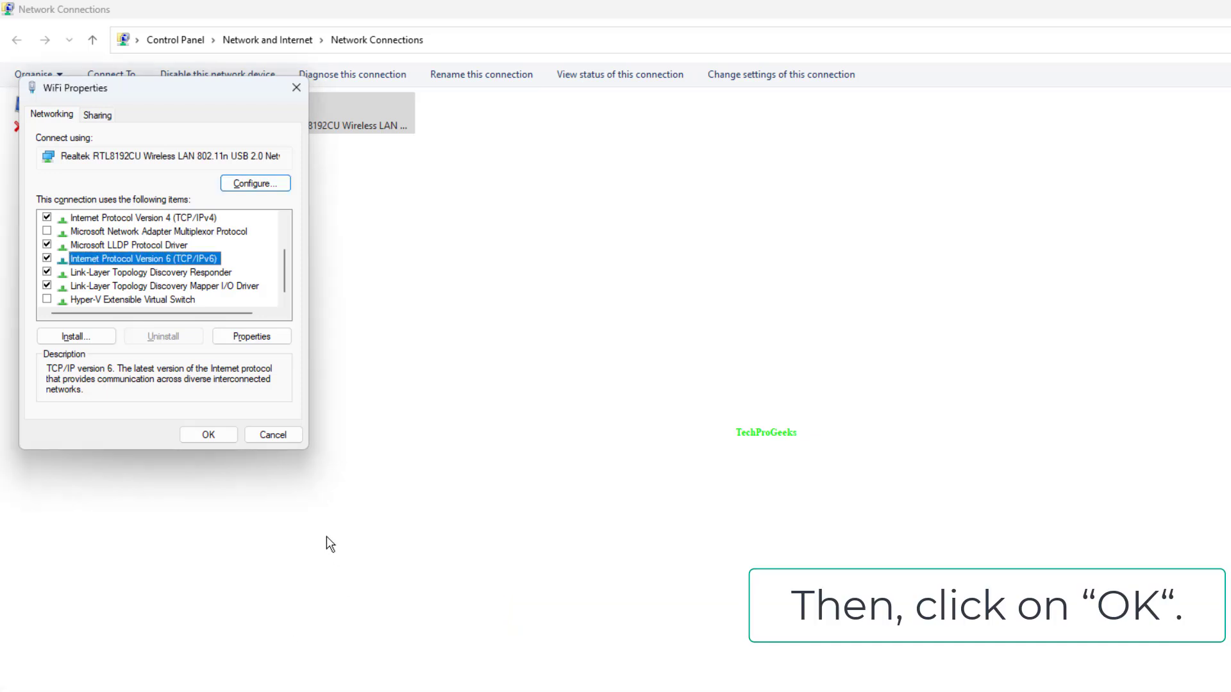
pyautogui.click(208, 434)
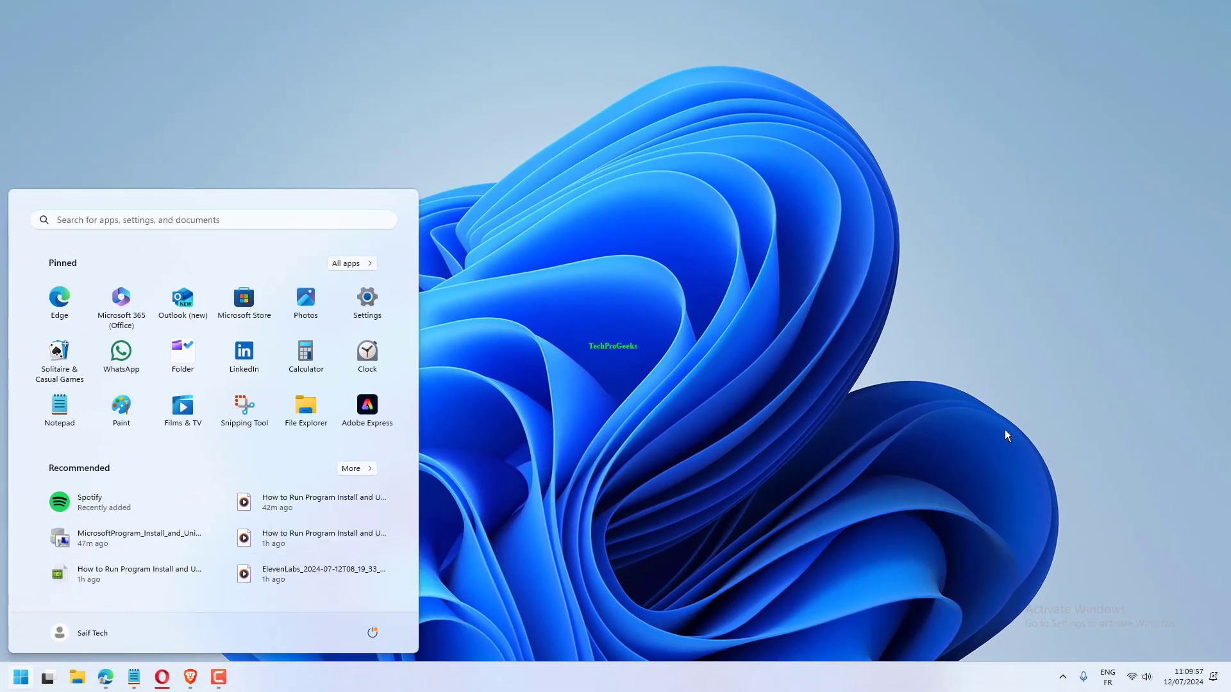
# Dismiss the Start menu to return to the desktop
pyautogui.press('Win+X')
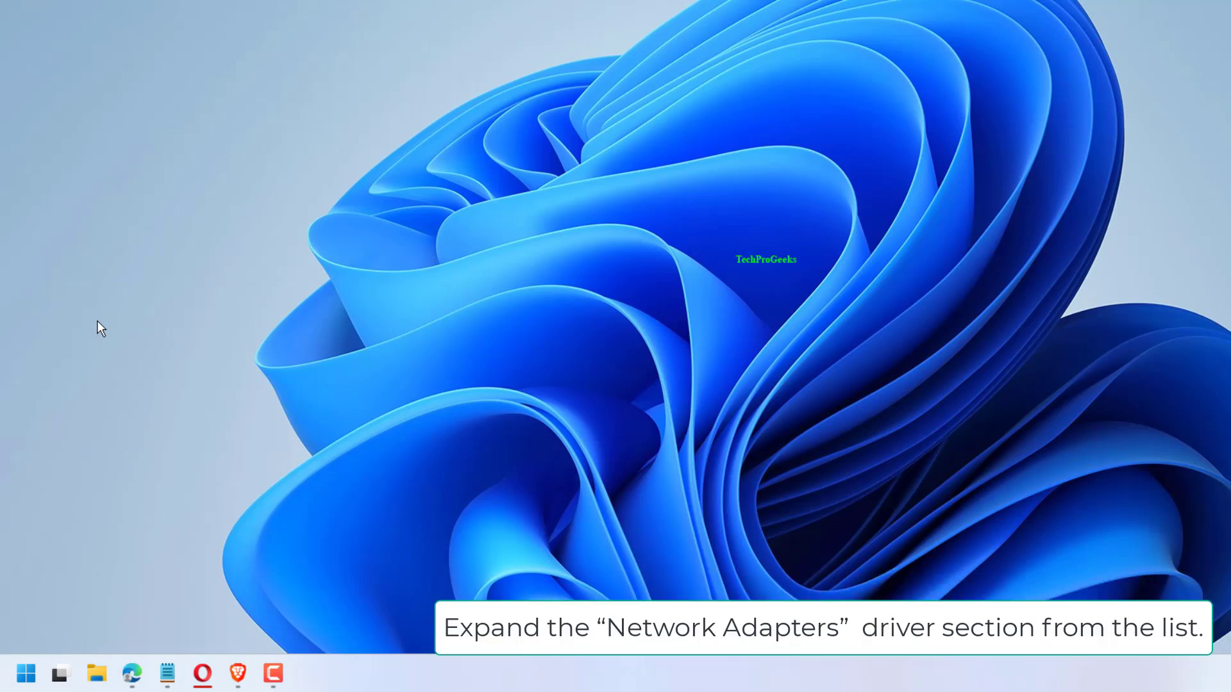
# Uninstall the Realtek RTL8192CU wireless adapter under Network adapters, confirming removal
pyautogui.click(308, 674)
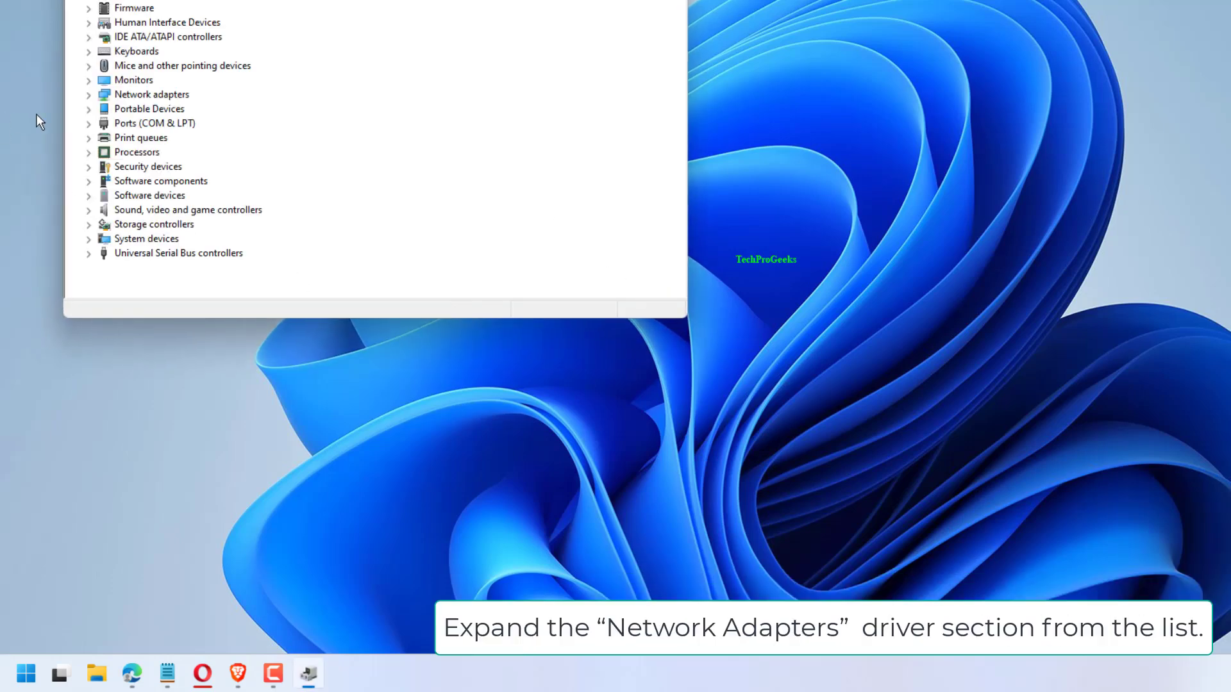
pyautogui.click(88, 94)
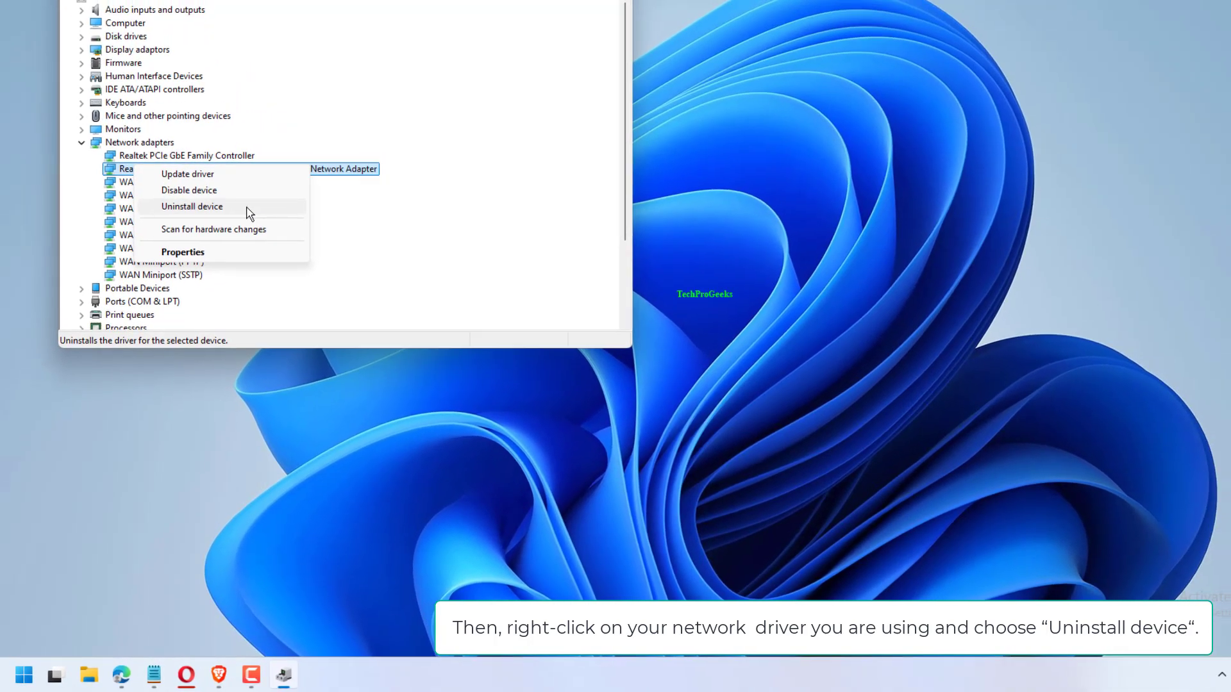
pyautogui.click(191, 206)
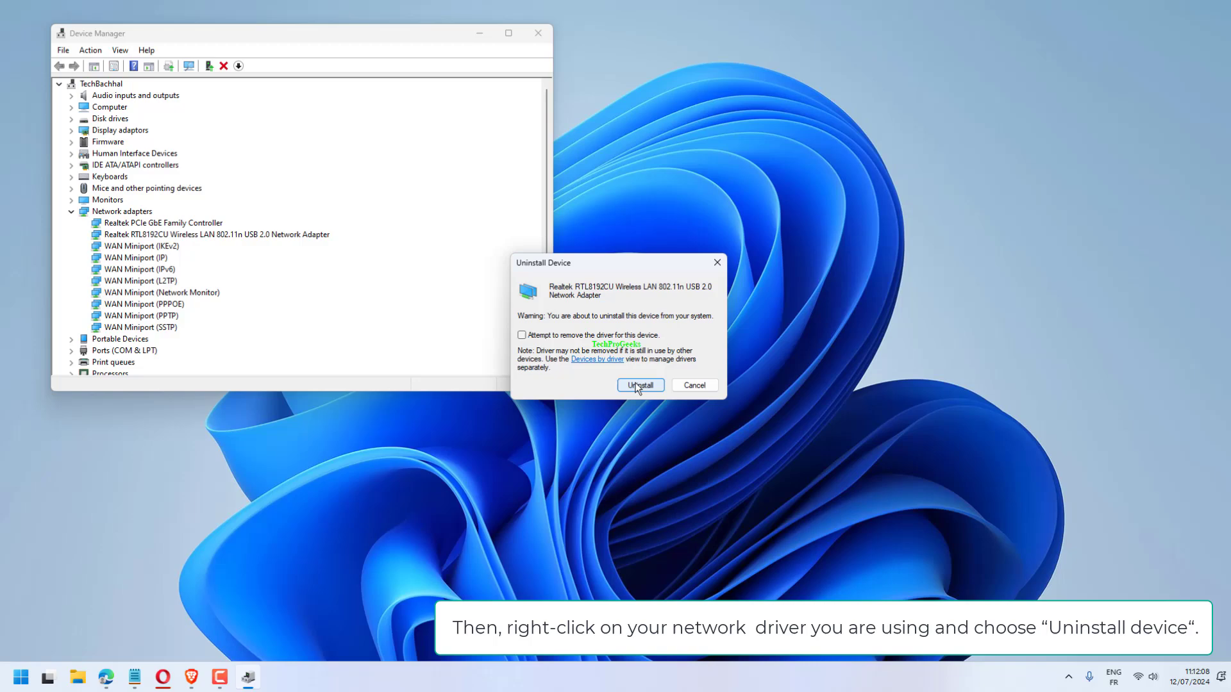
pyautogui.click(639, 386)
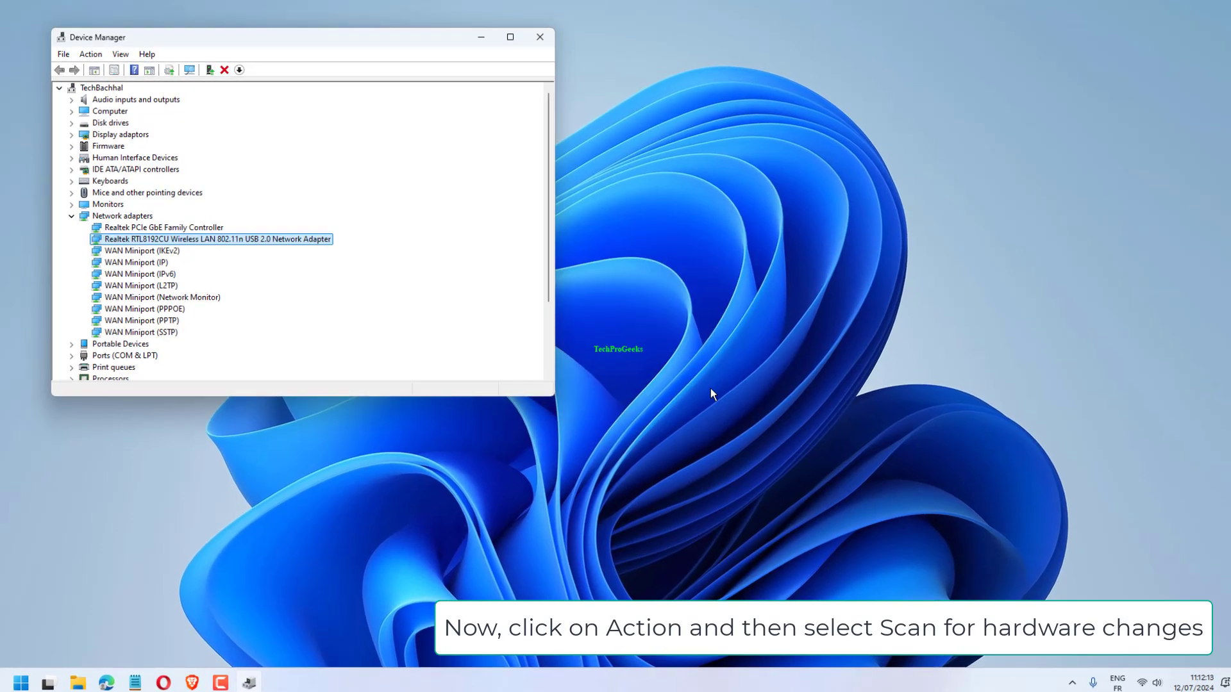
pyautogui.click(90, 54)
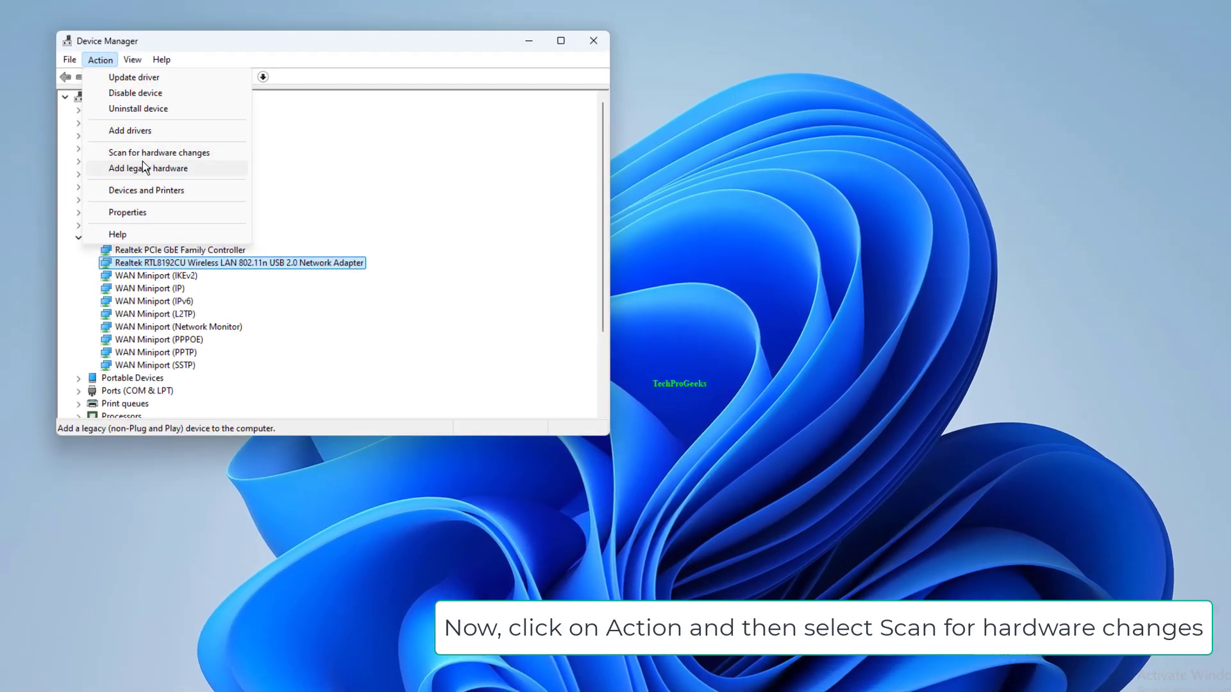
pyautogui.click(159, 152)
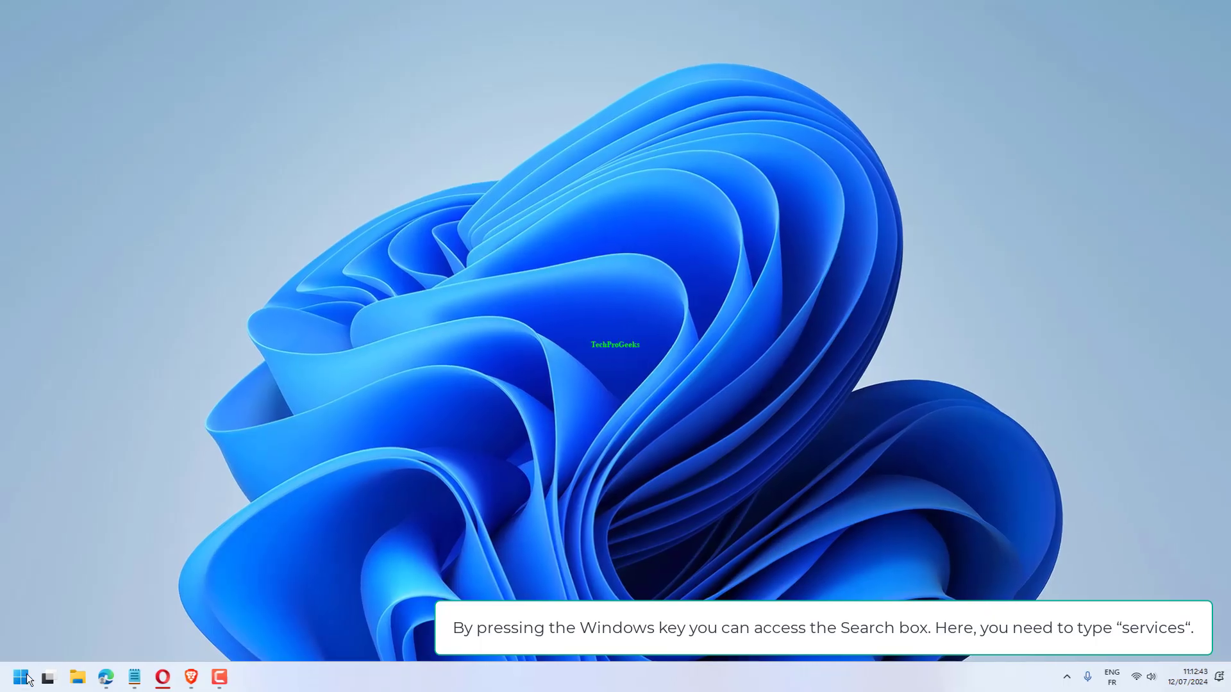
# Search Start for 'Services' and launch it
pyautogui.click(23, 679)
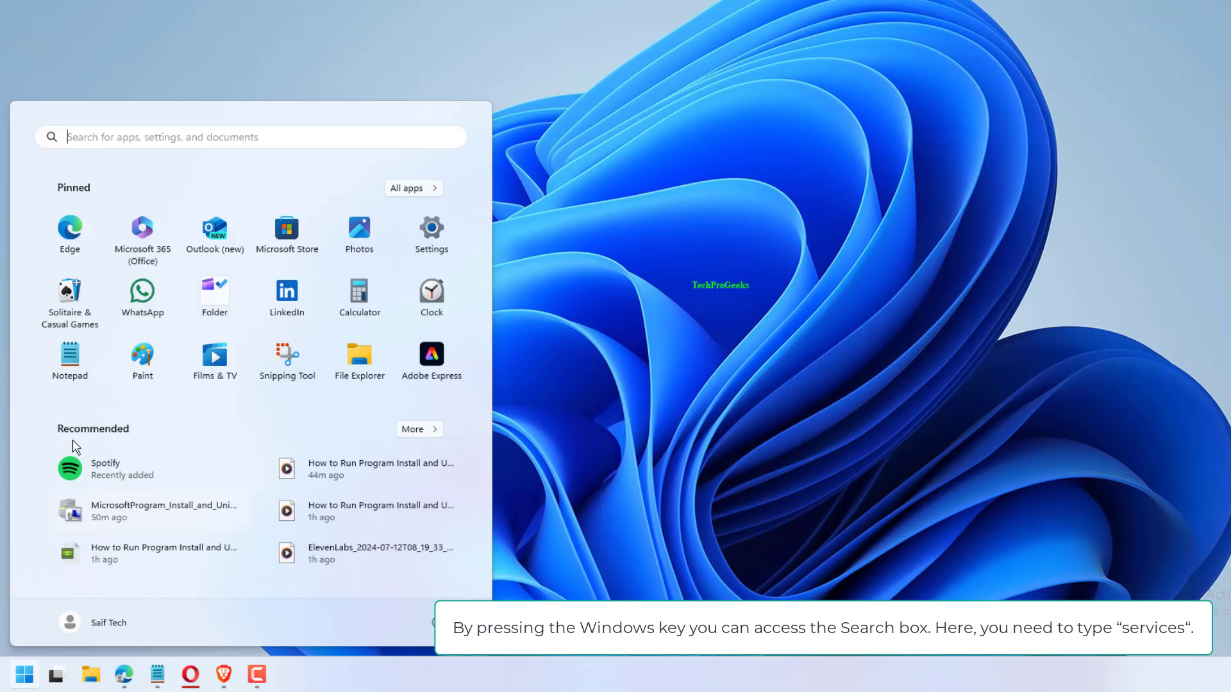
pyautogui.write('Services')
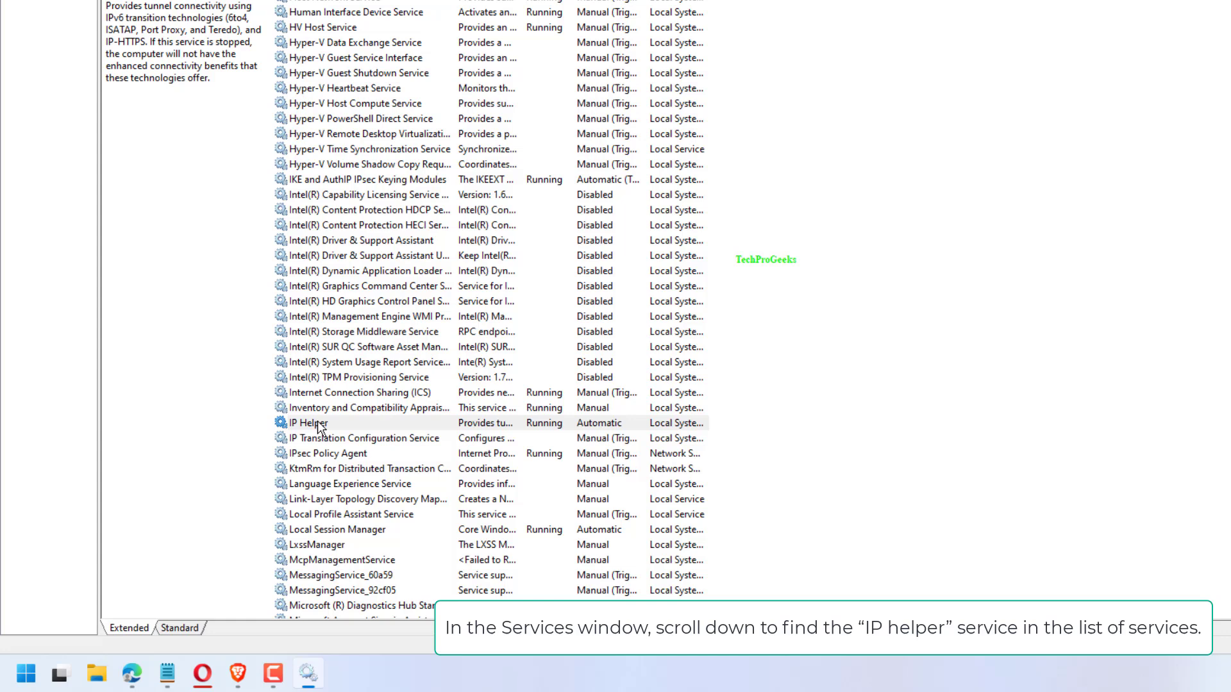
# Open the IP Helper service's properties
pyautogui.doubleClick(306, 423)
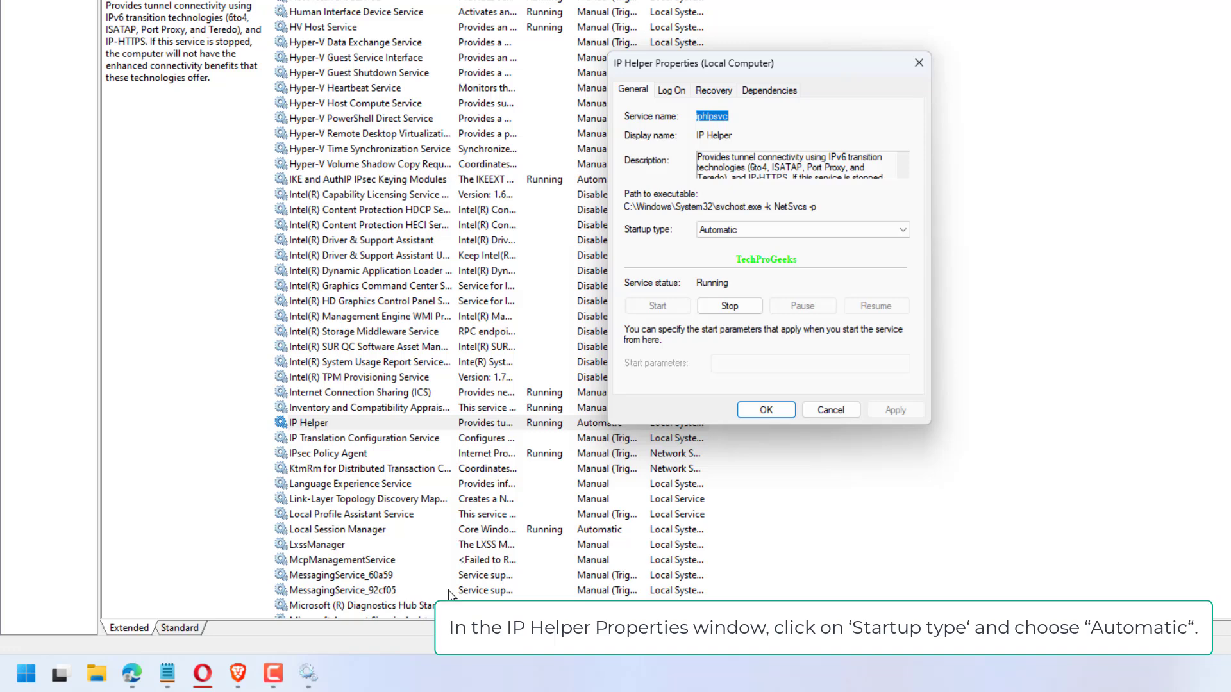
pyautogui.moveTo(557, 345)
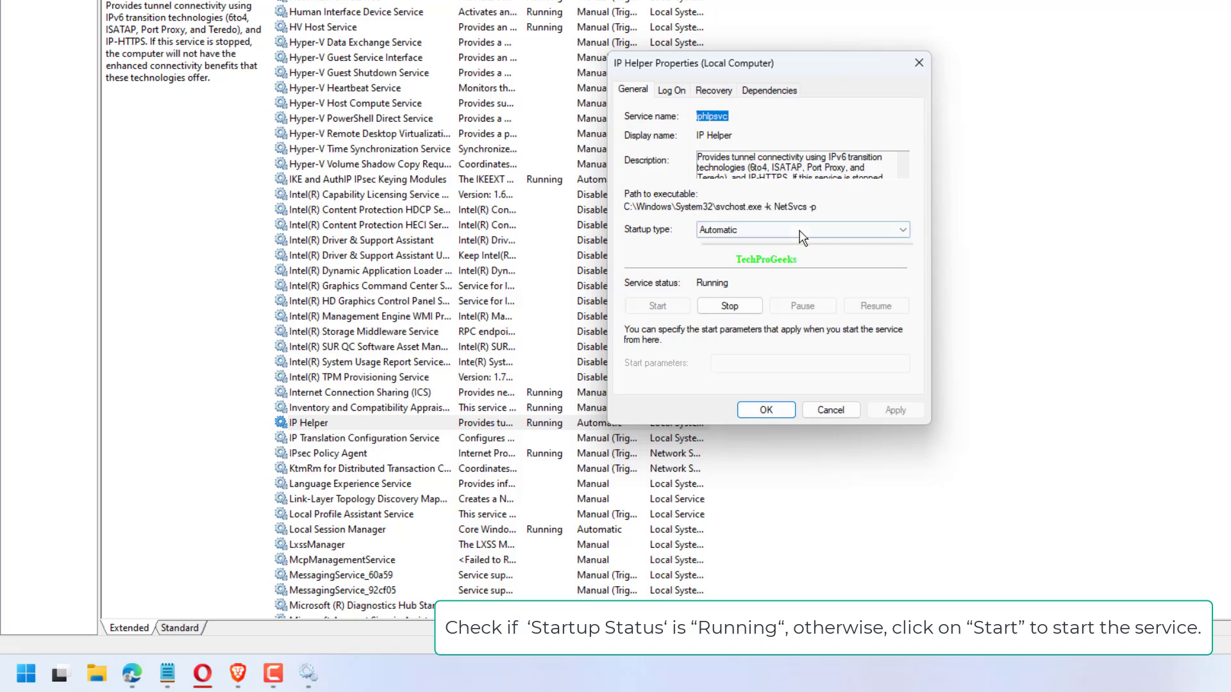
# Choose Automatic as IP Helper's startup type in its Properties window
pyautogui.click(899, 229)
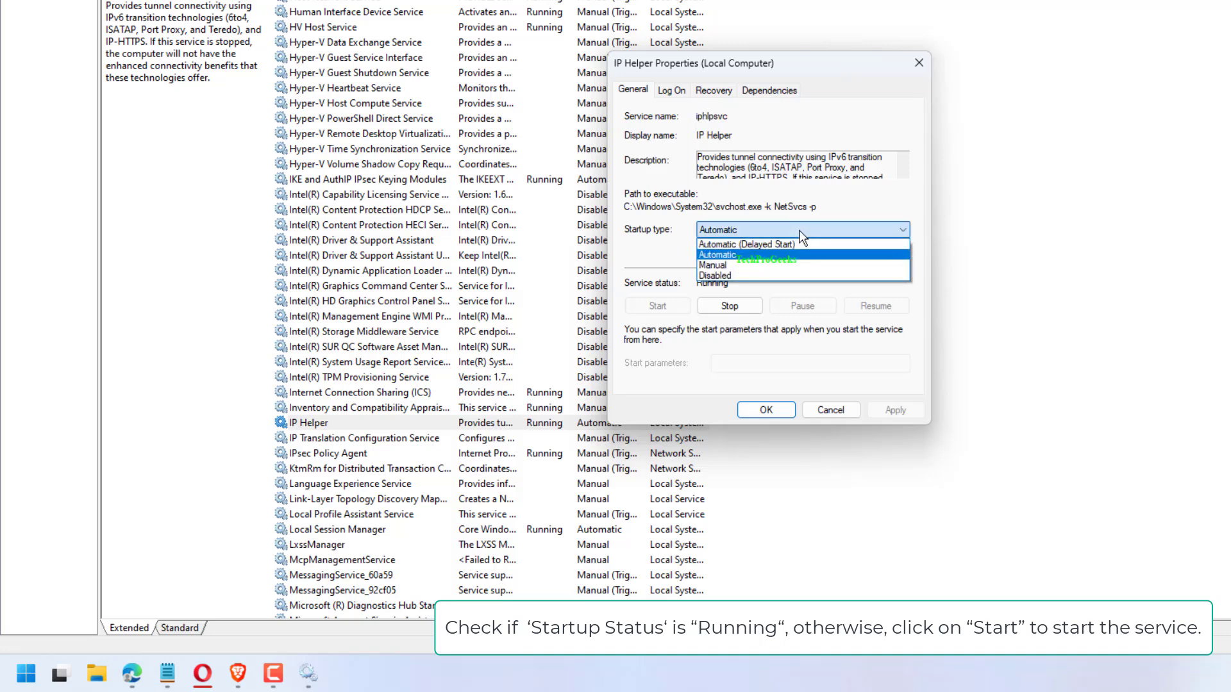
pyautogui.click(717, 255)
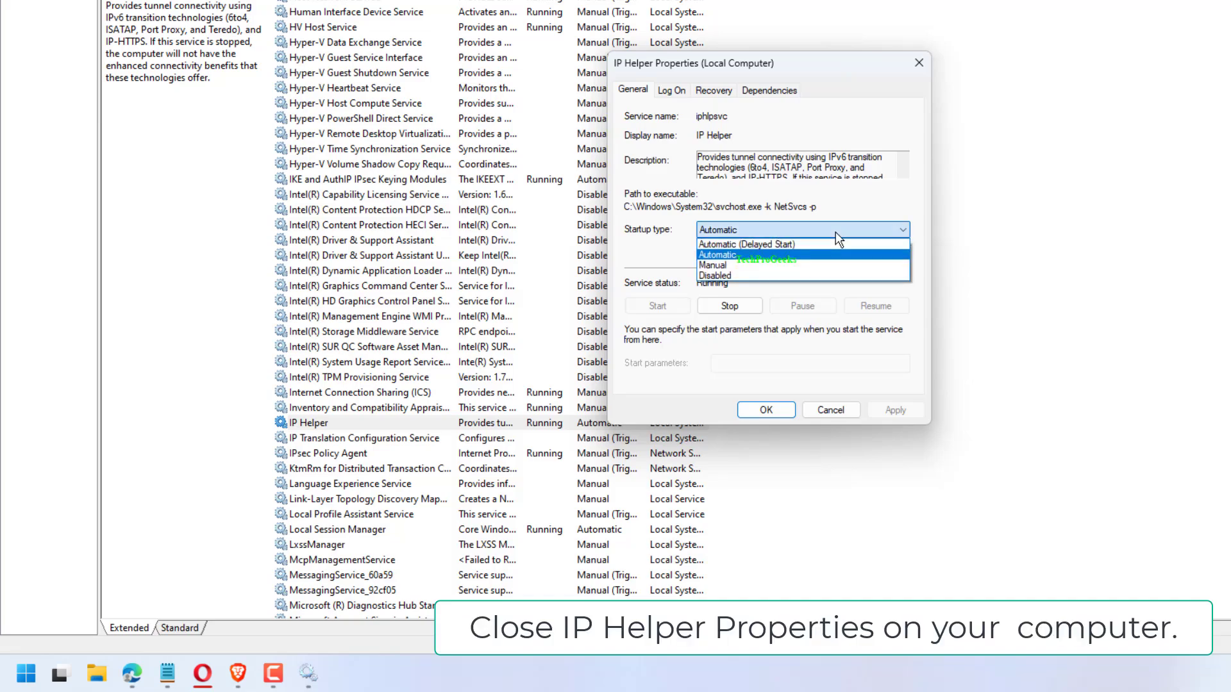
pyautogui.click(717, 242)
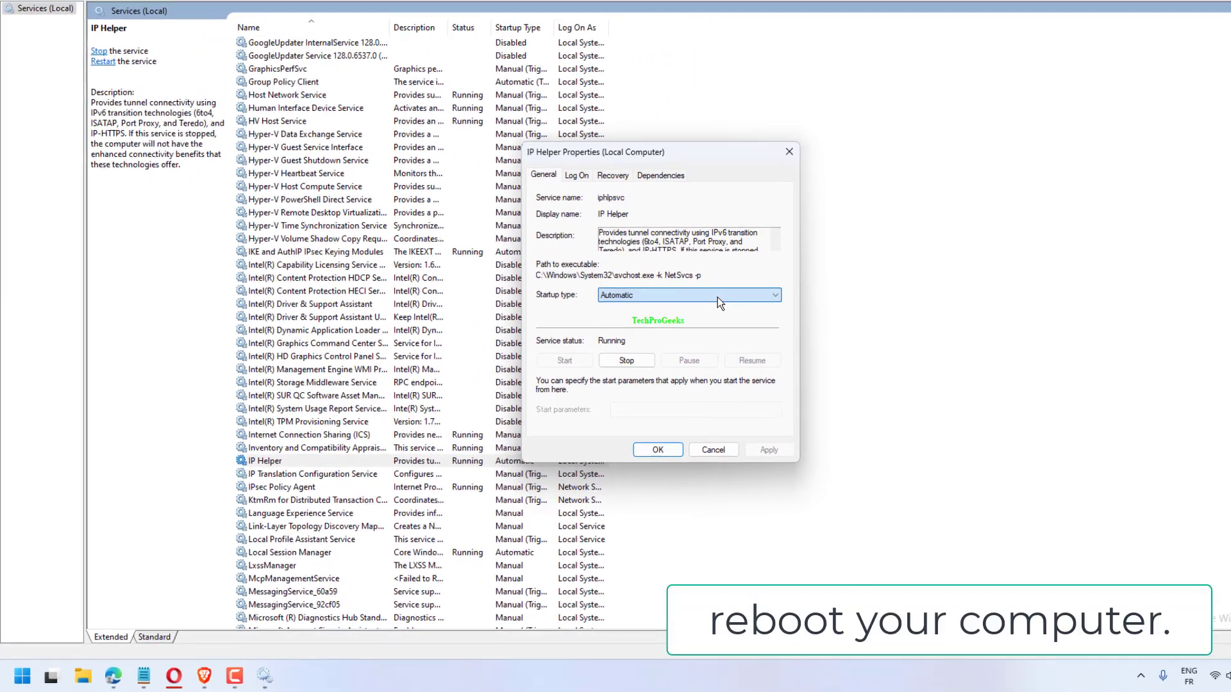